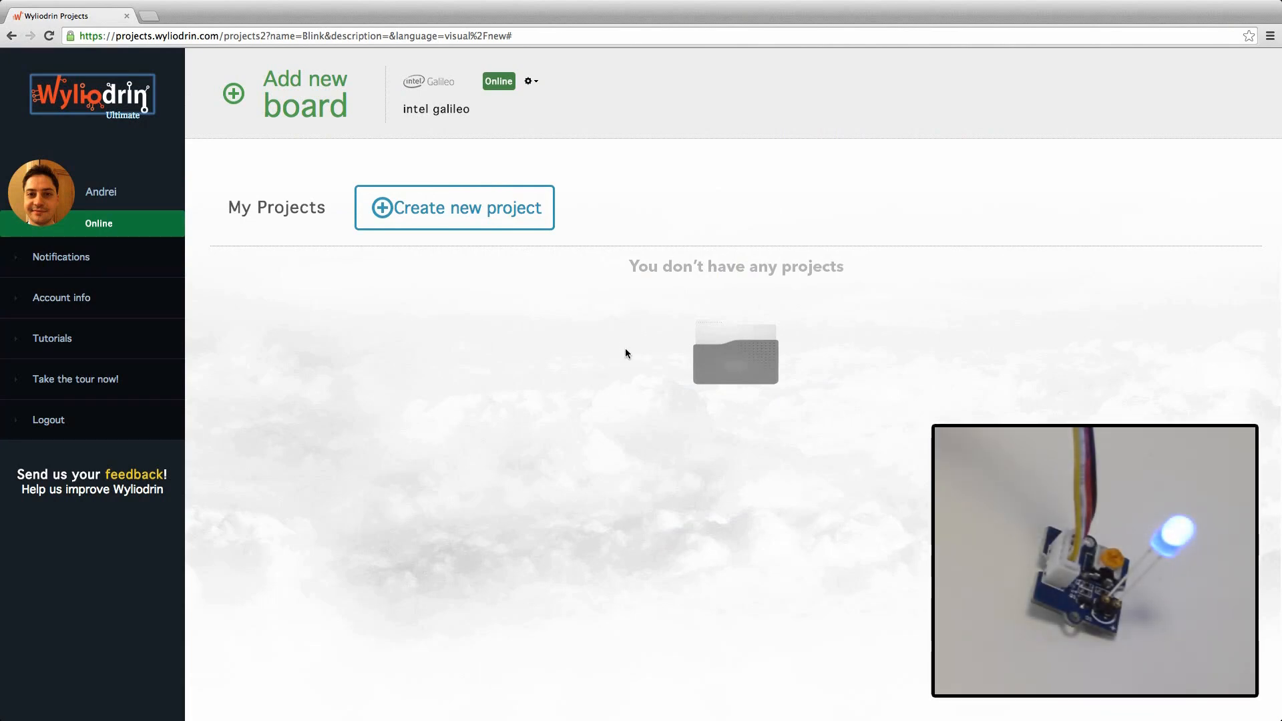
# Create a new project named Blink with the New Project - Visual Programming template
pyautogui.click(454, 207)
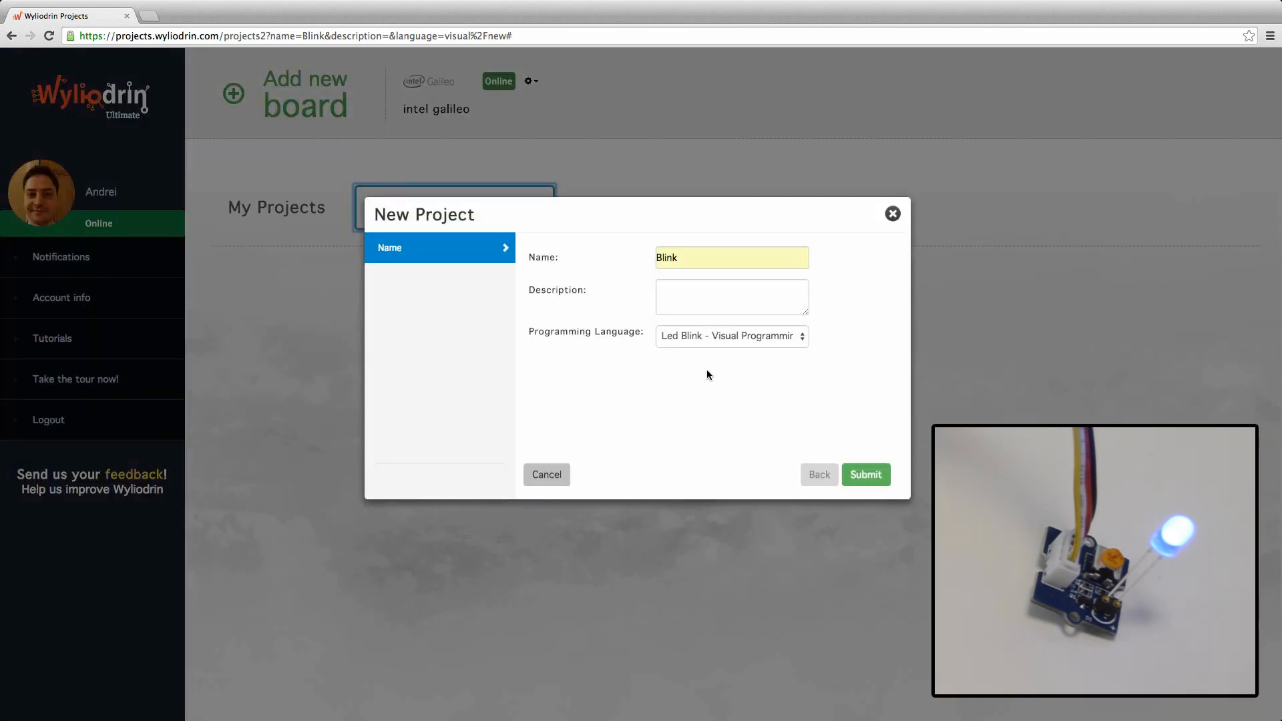
pyautogui.click(731, 335)
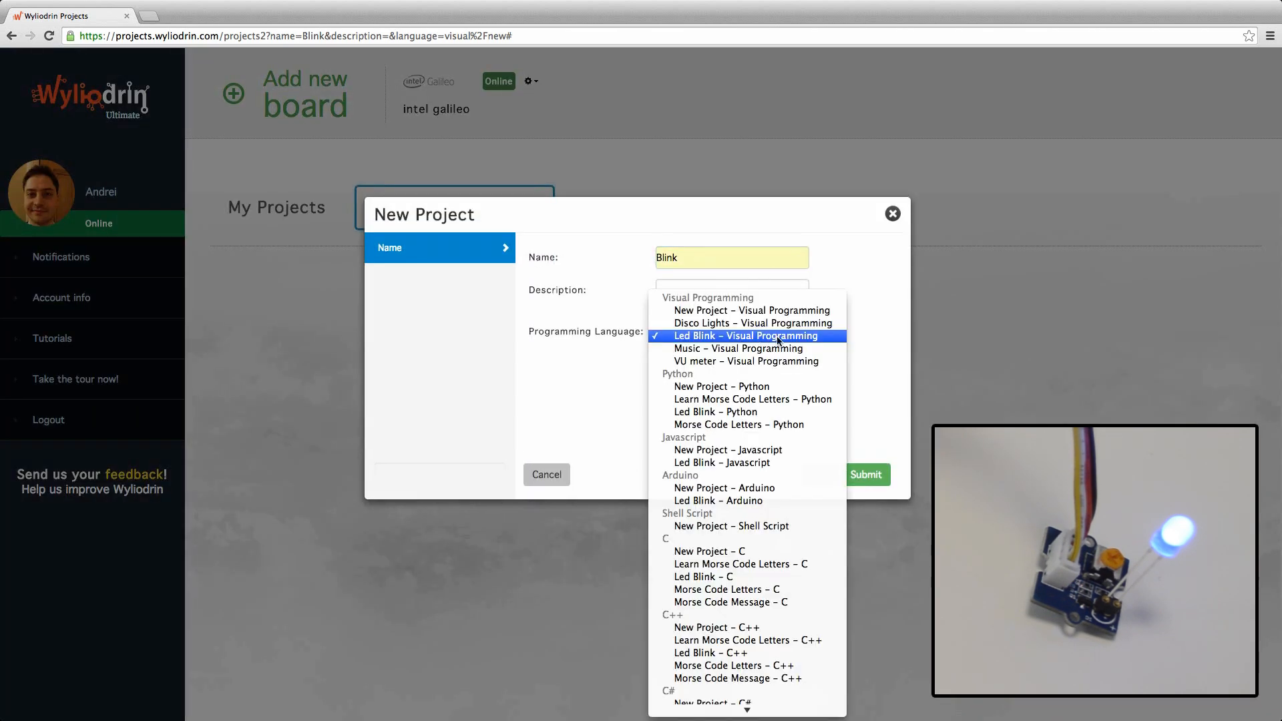
pyautogui.click(752, 310)
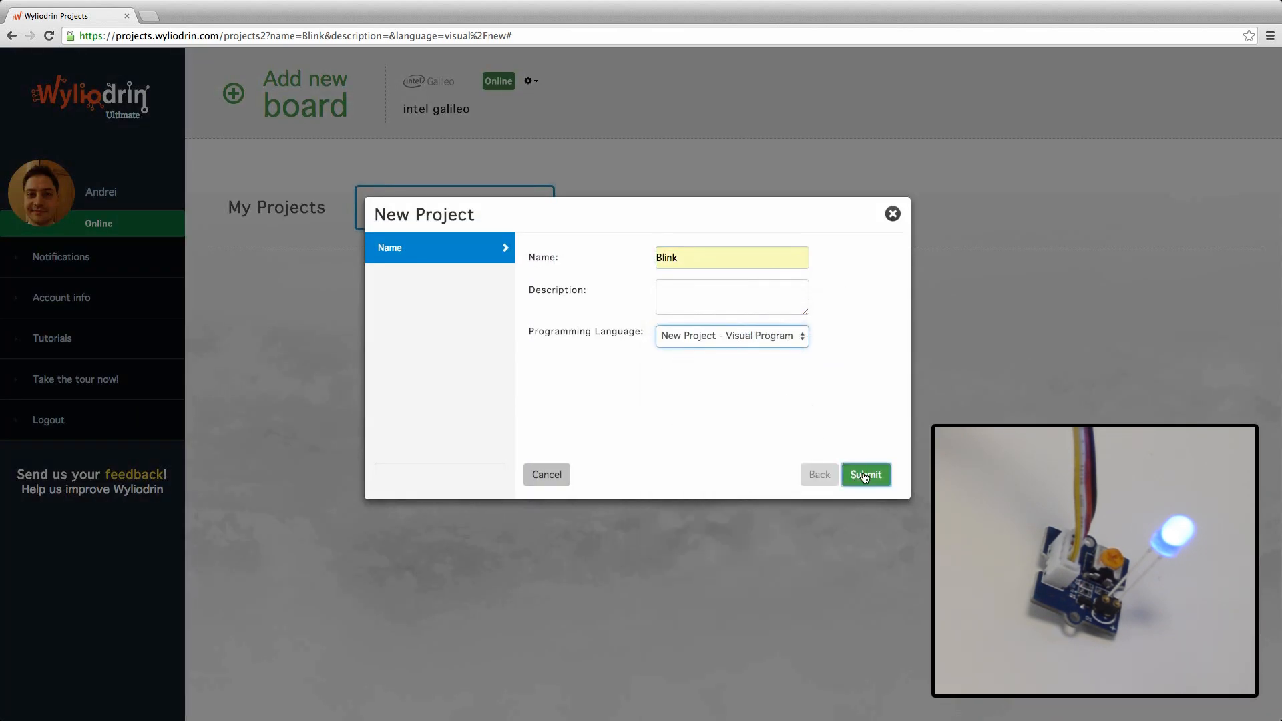
pyautogui.click(865, 475)
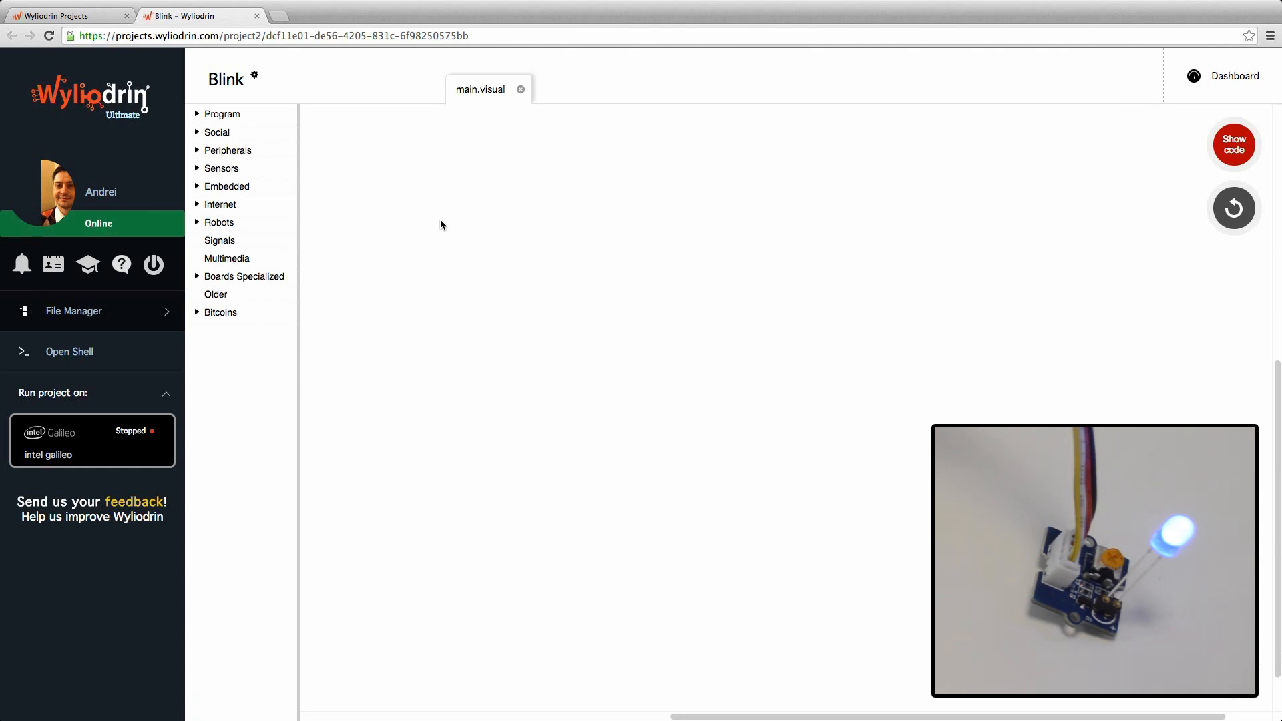
# Add a Grove Set LED block on pin D6 followed by a 1000 ms delay block
pyautogui.click(229, 150)
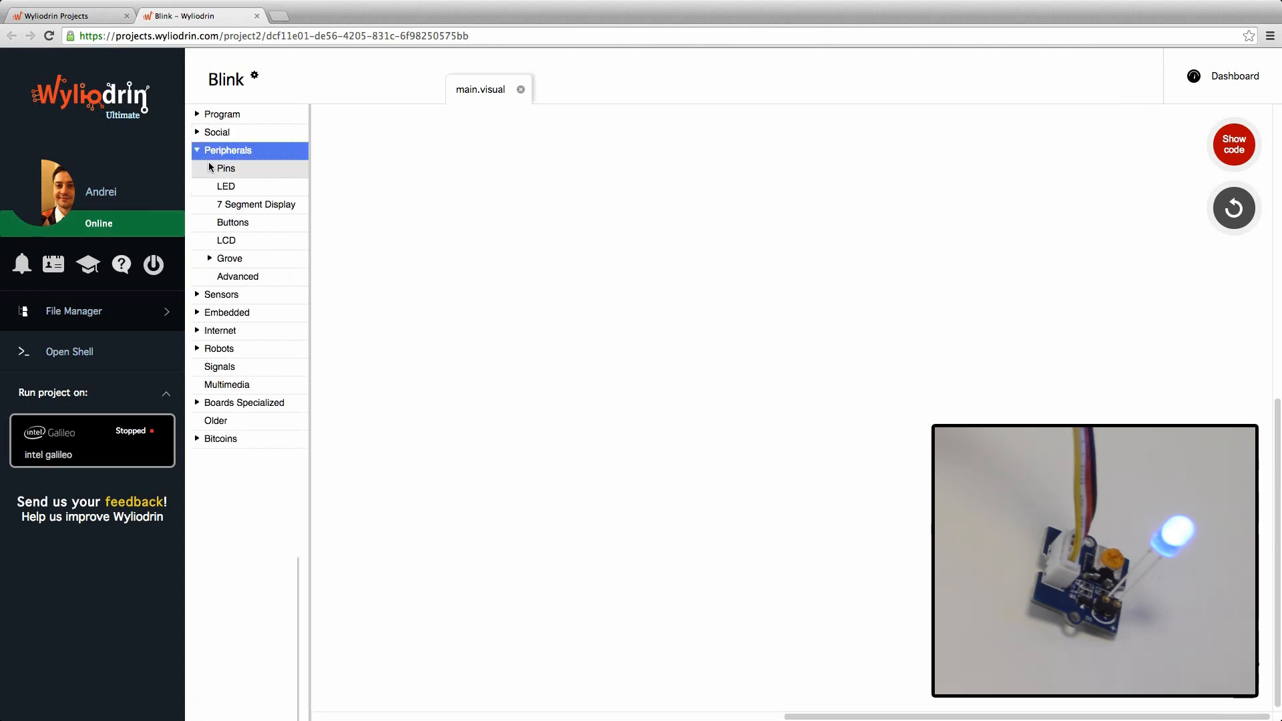
pyautogui.click(230, 258)
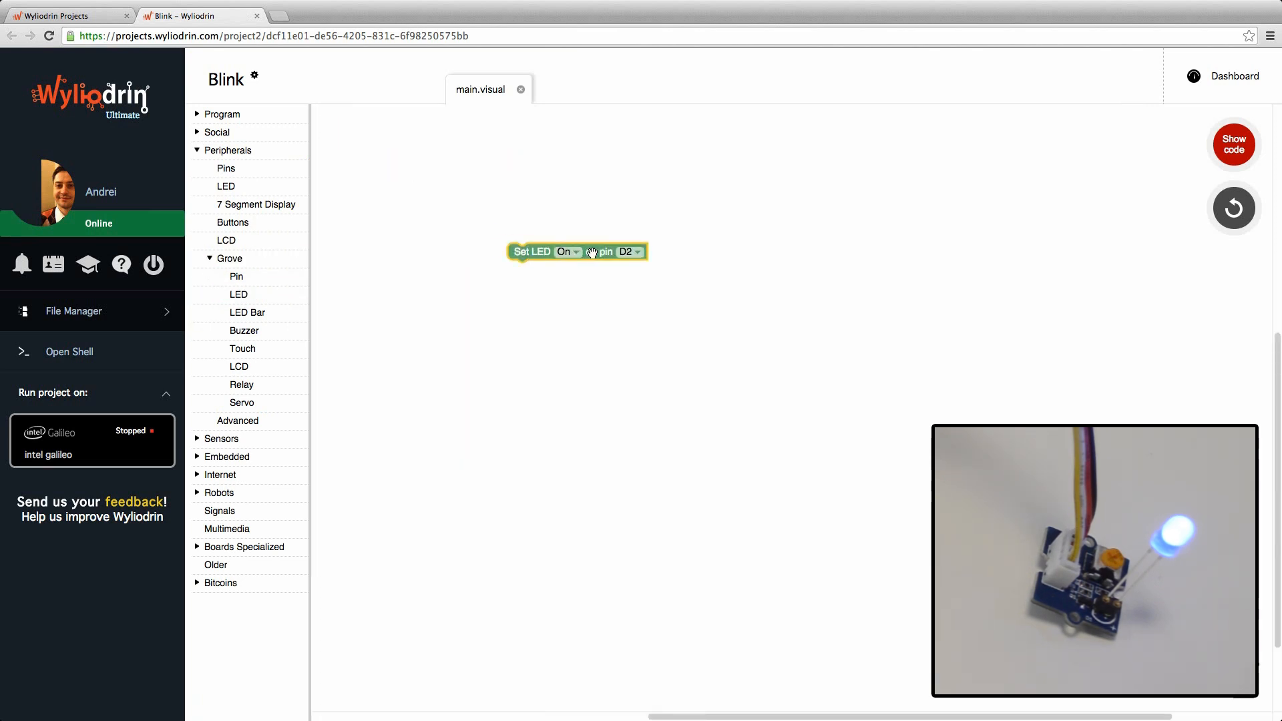
pyautogui.click(629, 251)
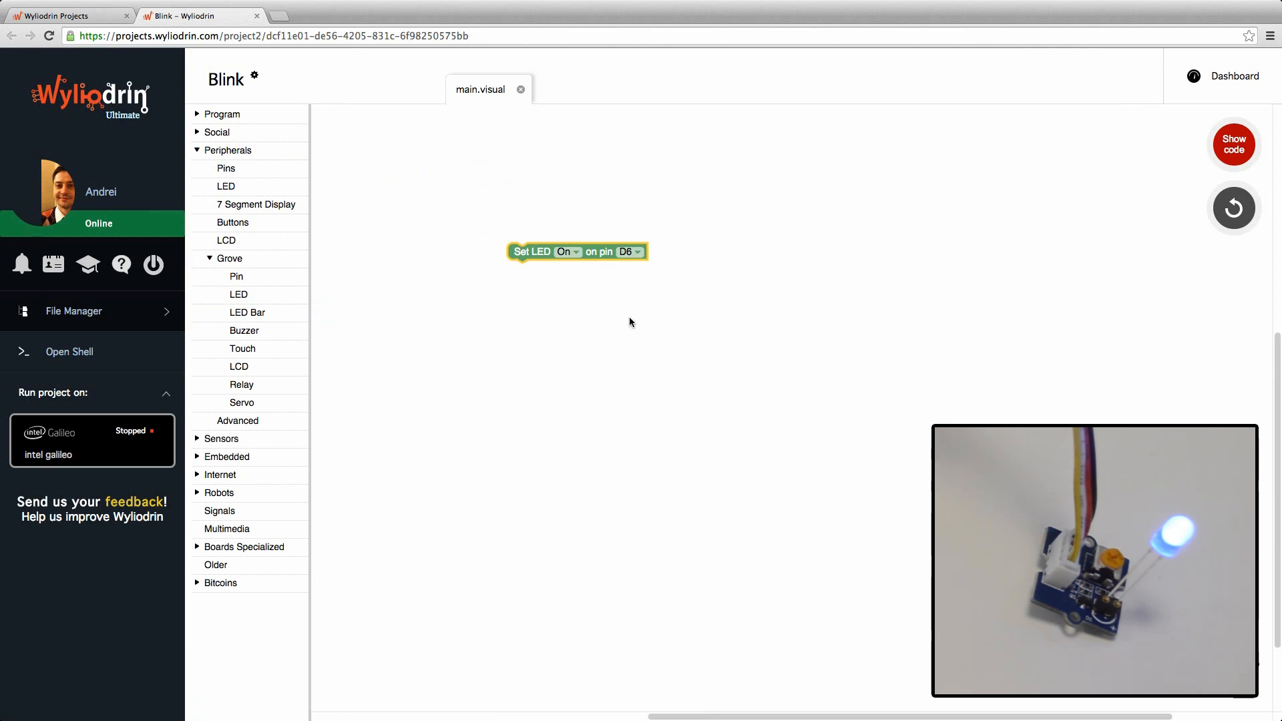
pyautogui.click(222, 114)
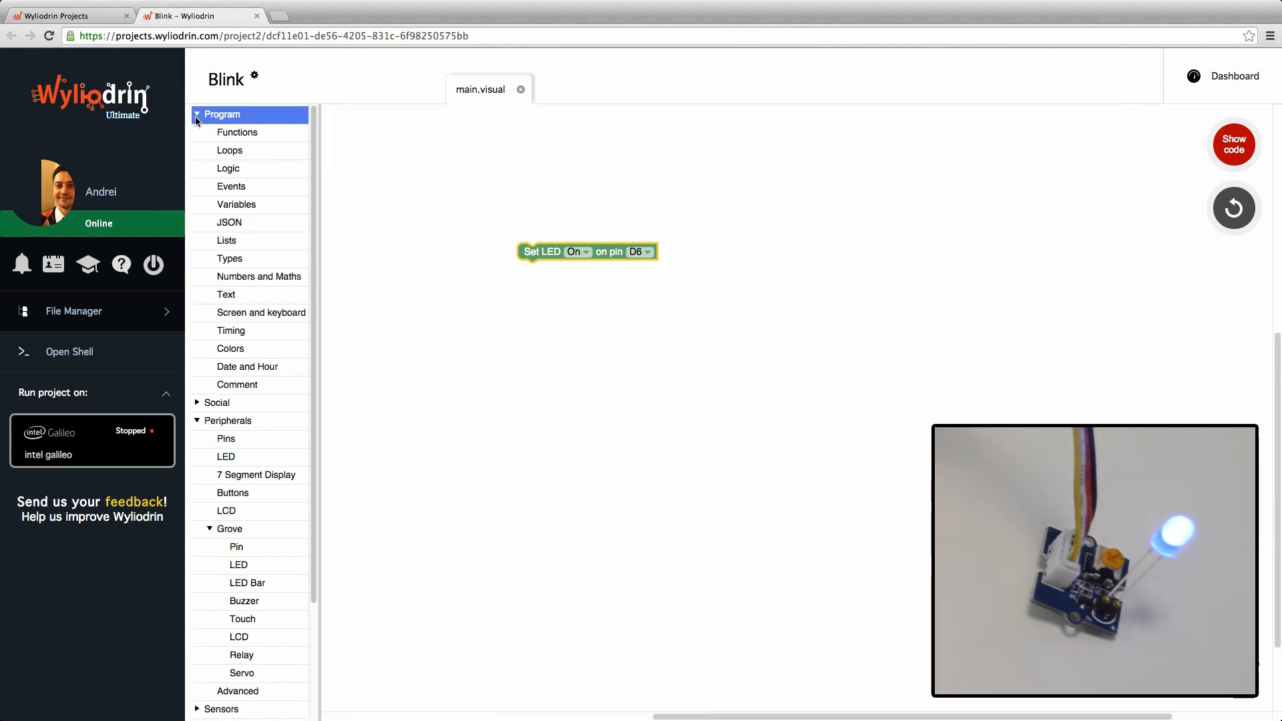
pyautogui.click(232, 330)
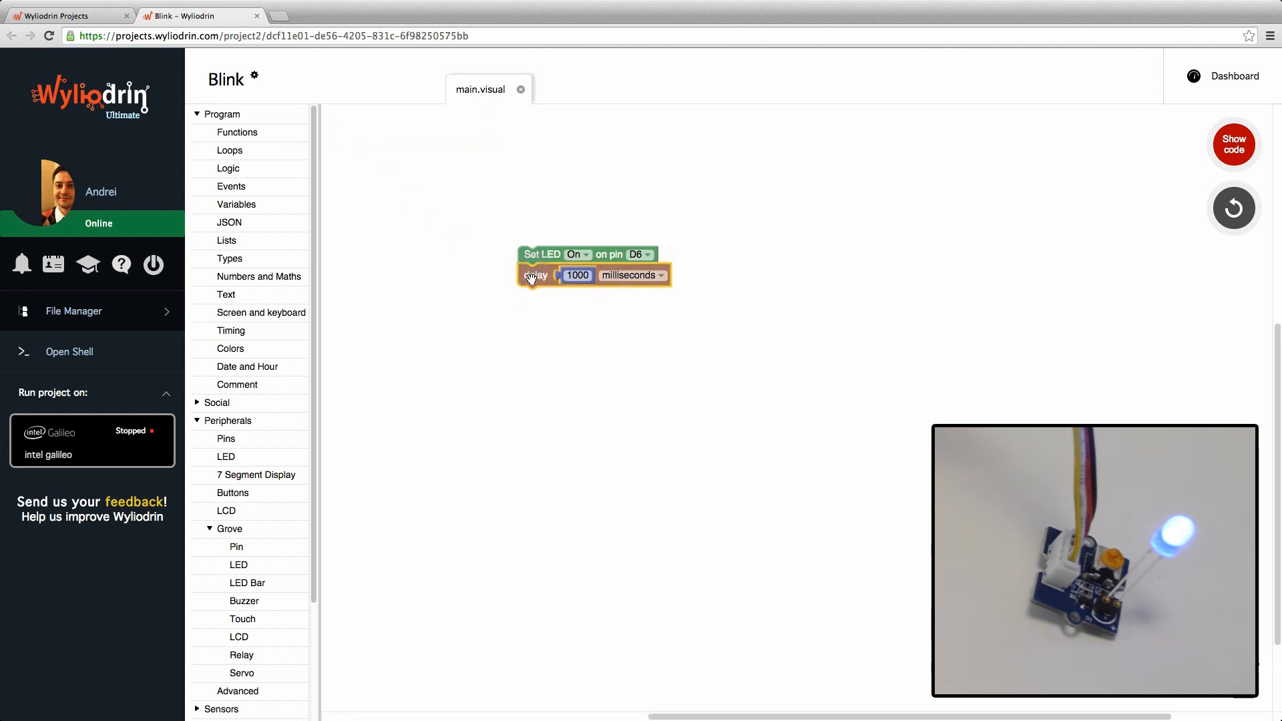
# Duplicate both blocks so a second LED set to Off and a second delay follow
pyautogui.rightClick(539, 254)
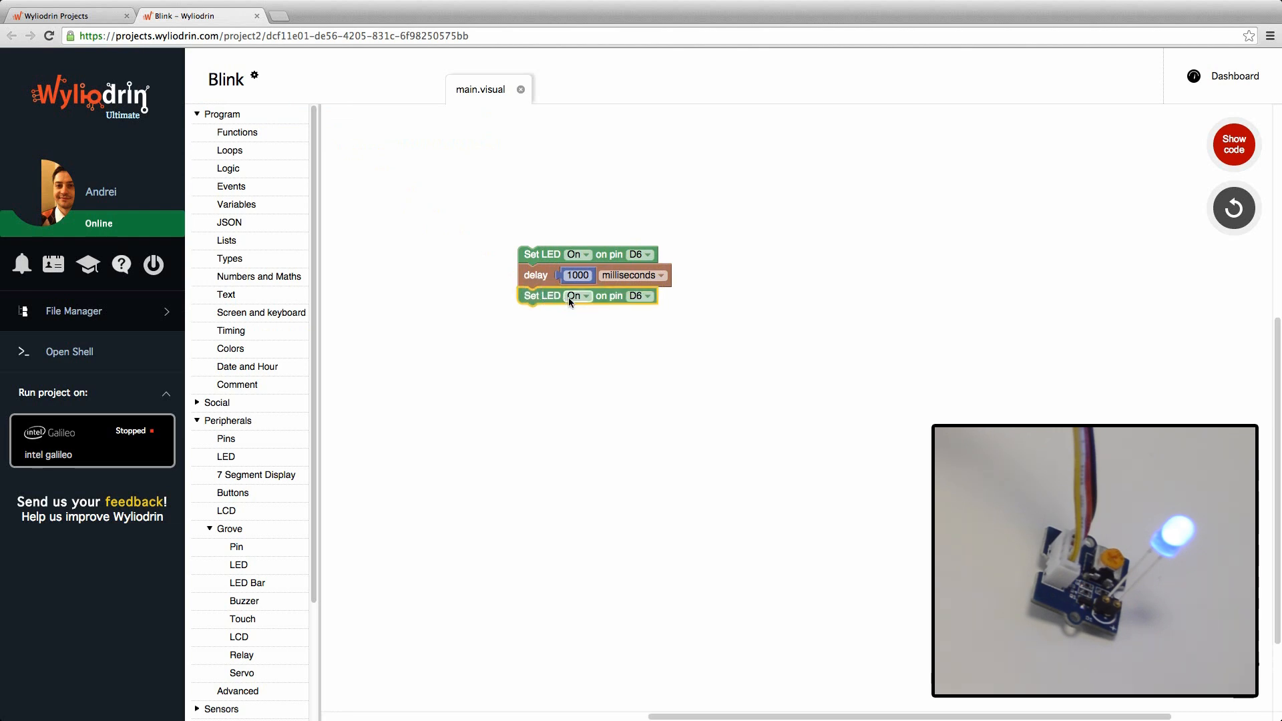
pyautogui.click(574, 295)
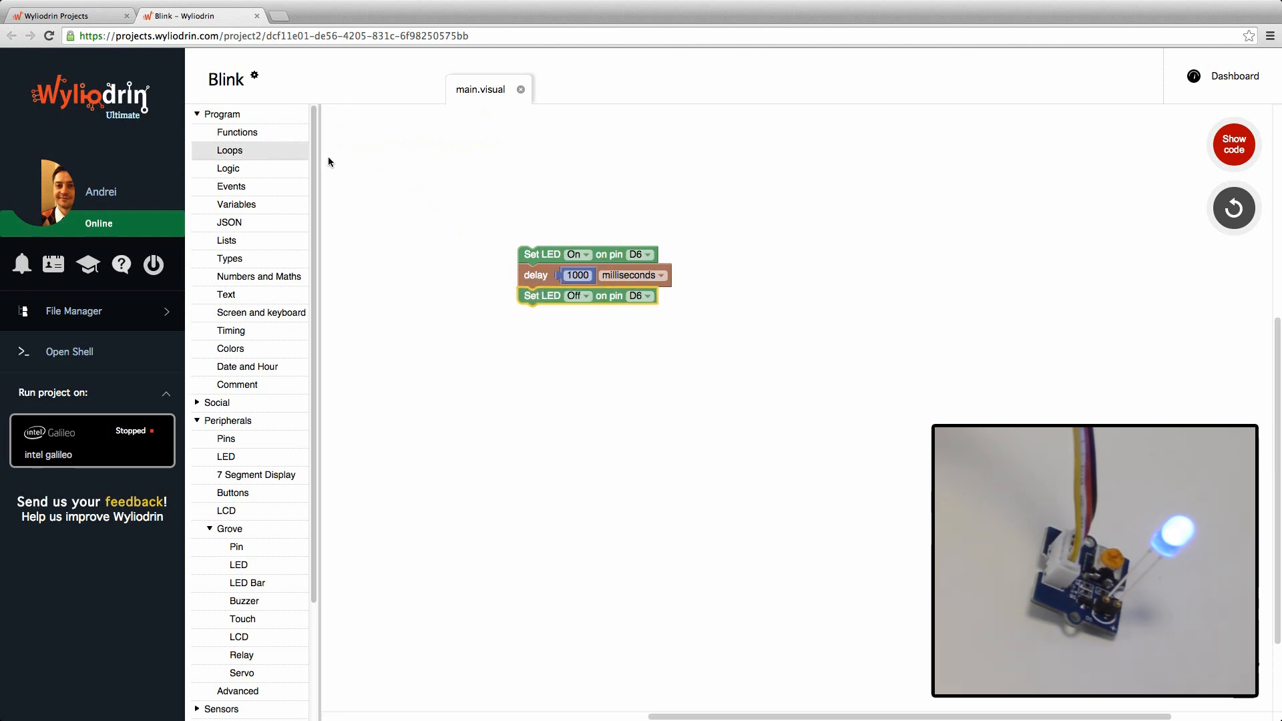
pyautogui.rightClick(535, 275)
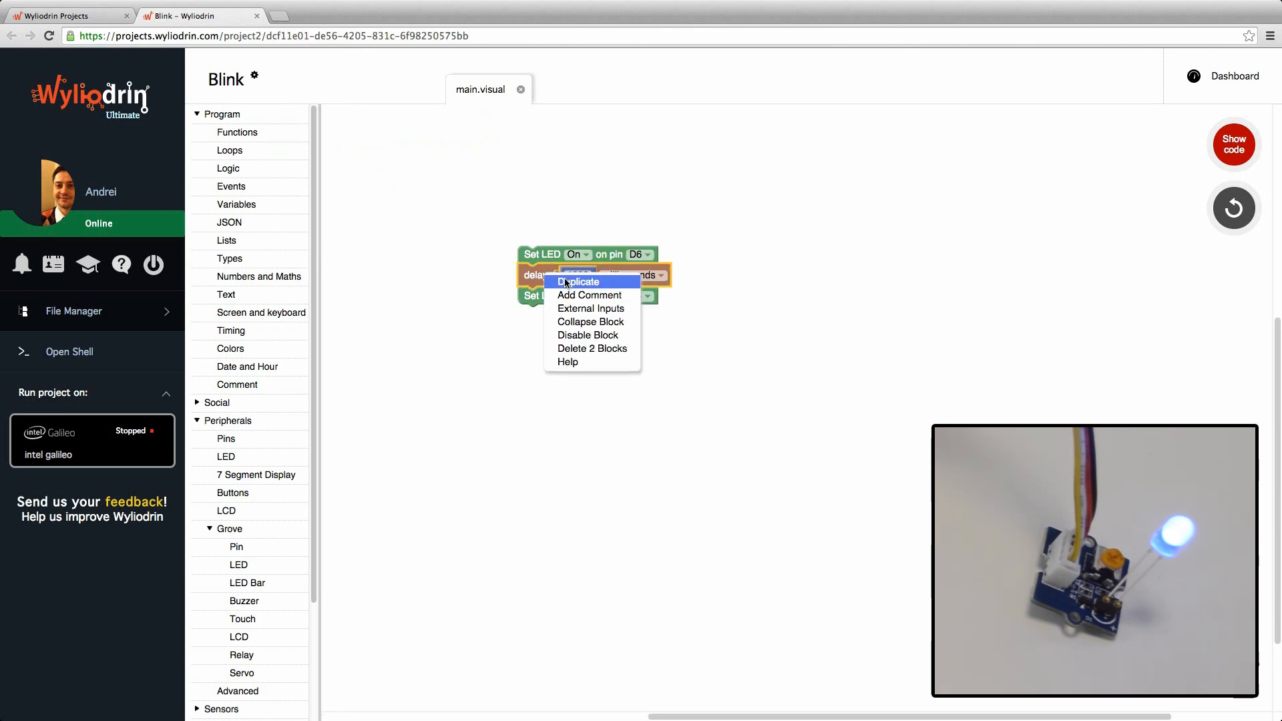
pyautogui.click(579, 282)
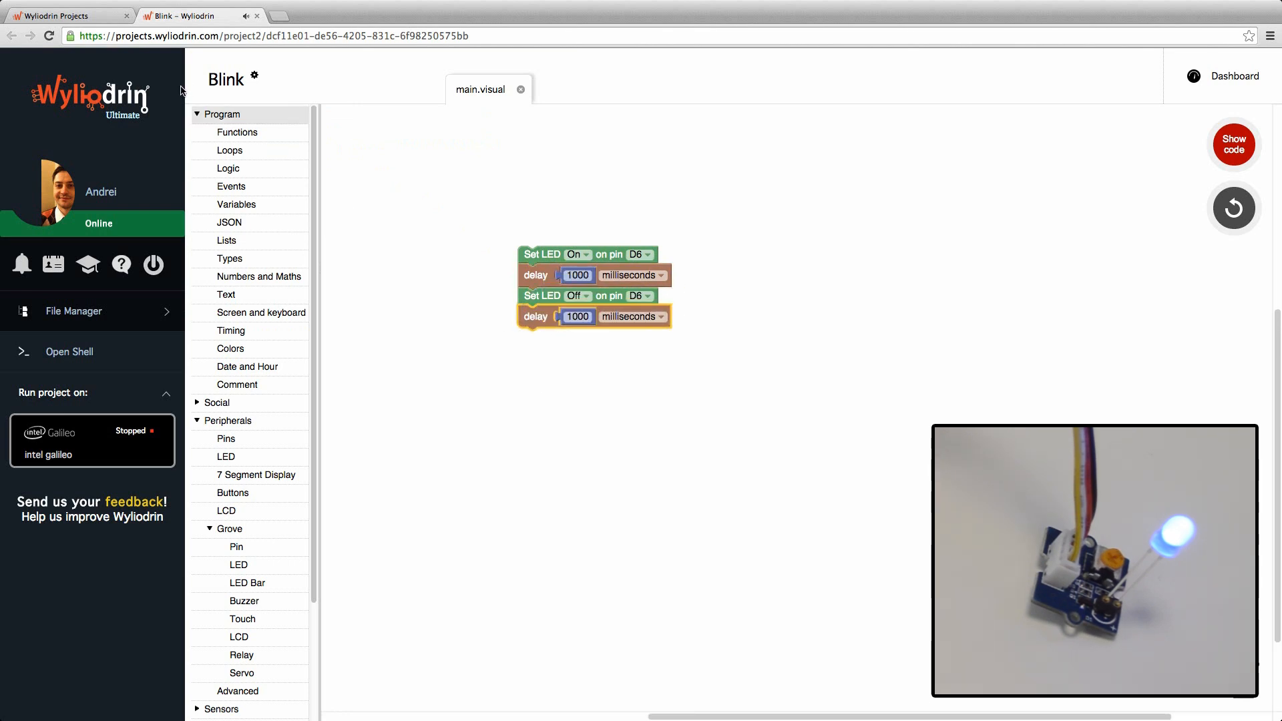
# Wrap the stack in a repeat-while loop with a true block as its condition
pyautogui.click(229, 151)
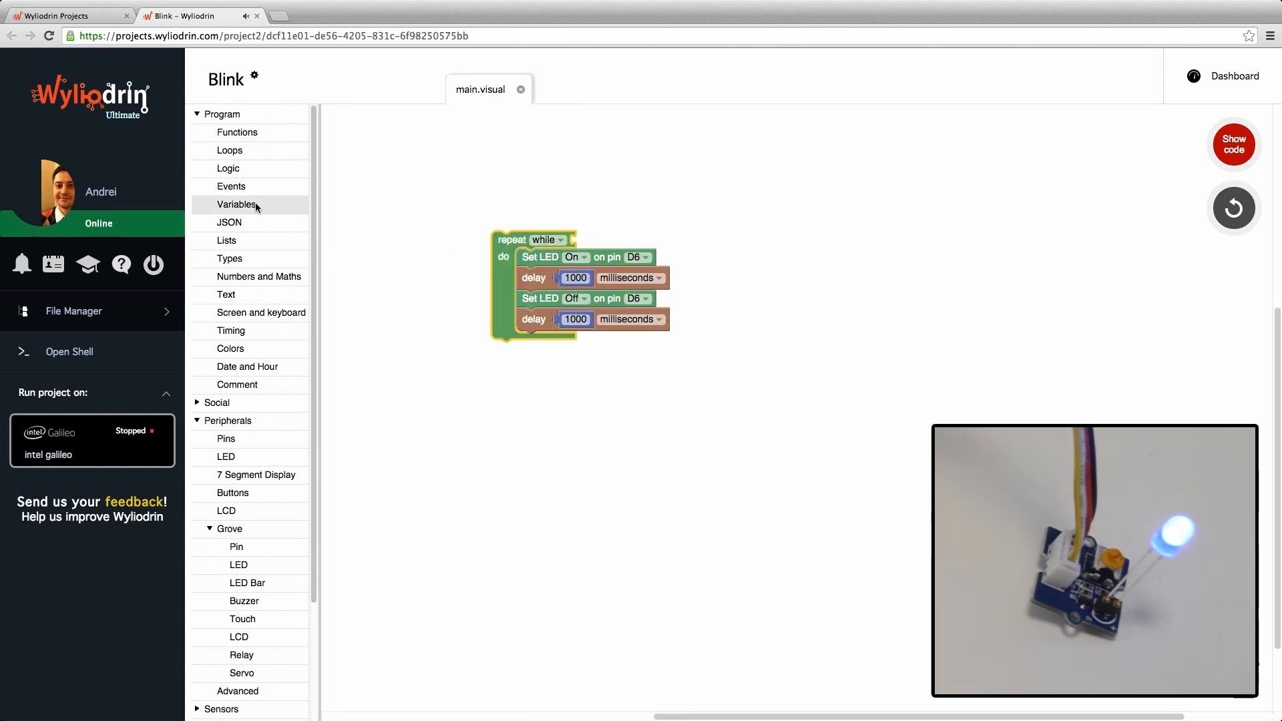
pyautogui.moveTo(229, 348)
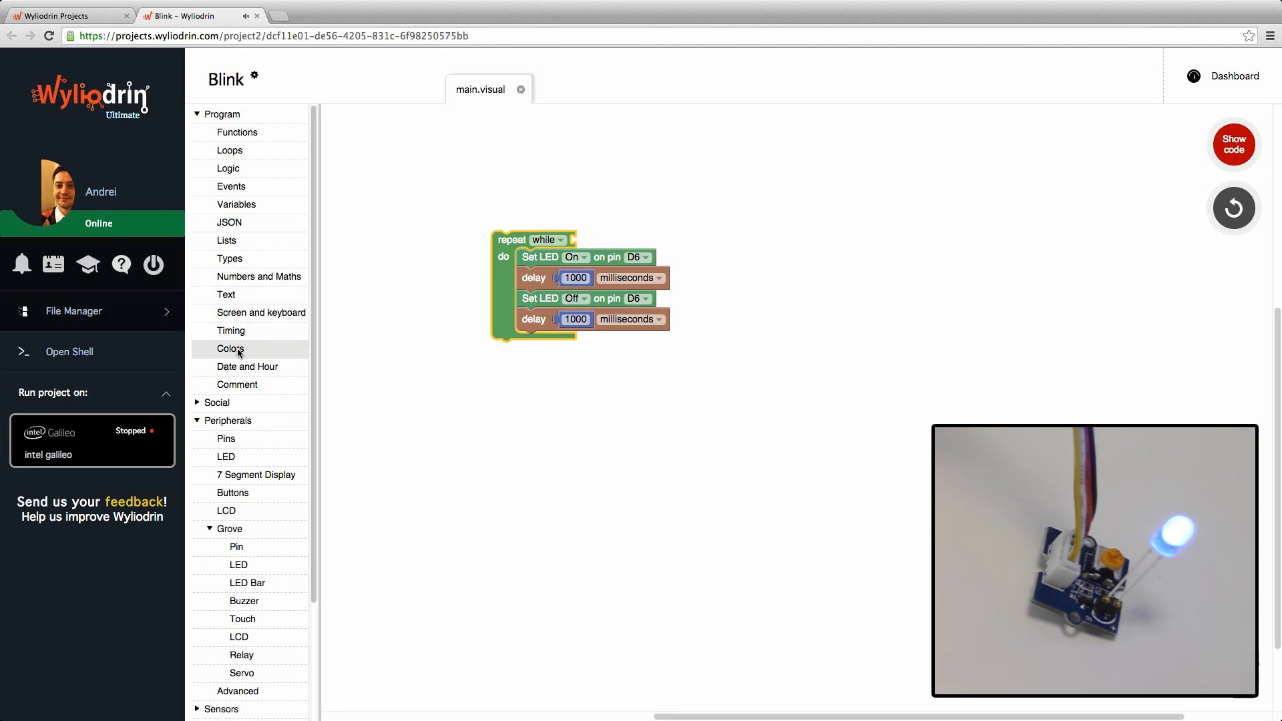
pyautogui.click(229, 168)
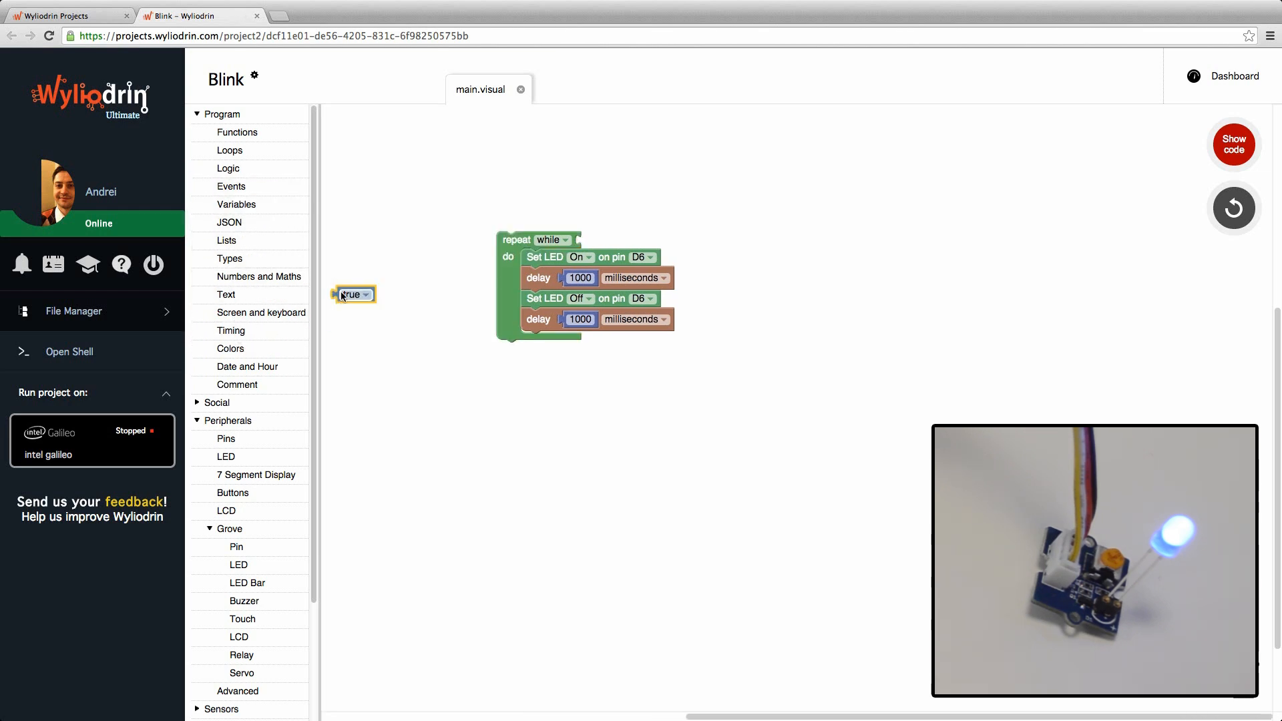
pyautogui.moveTo(353, 294); pyautogui.dragTo(596, 239)
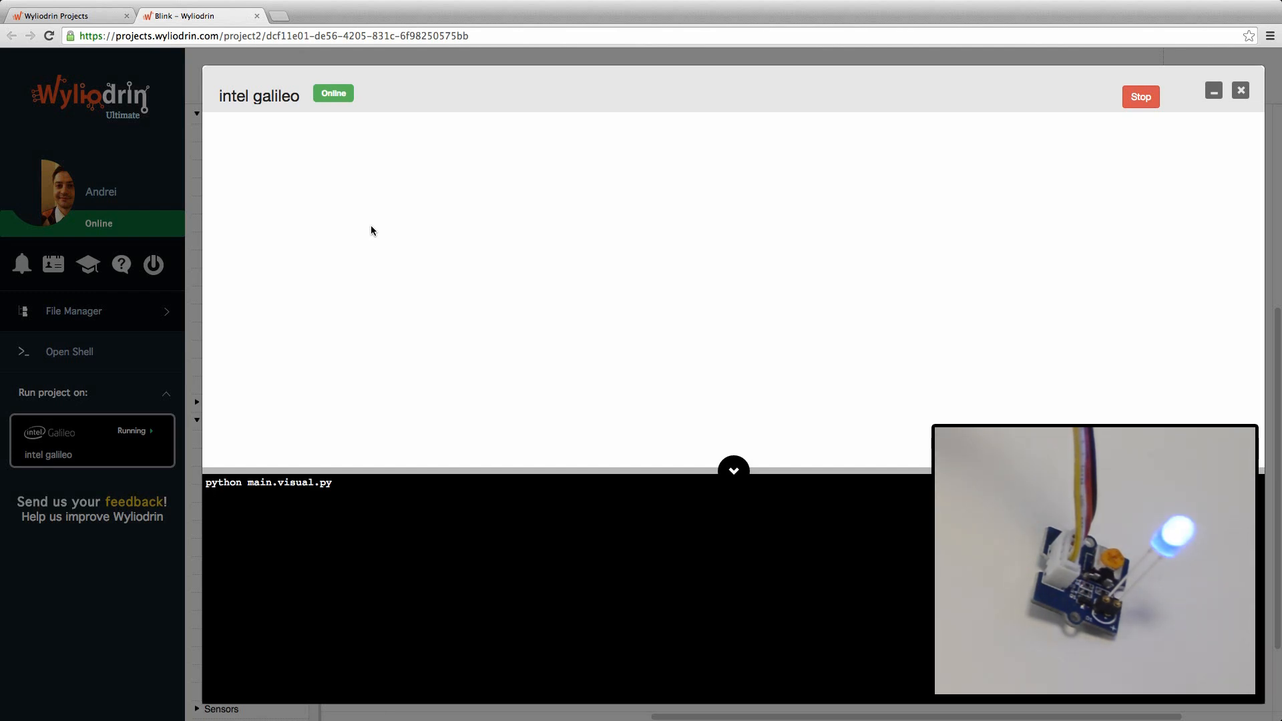
pyautogui.moveTo(775, 152)
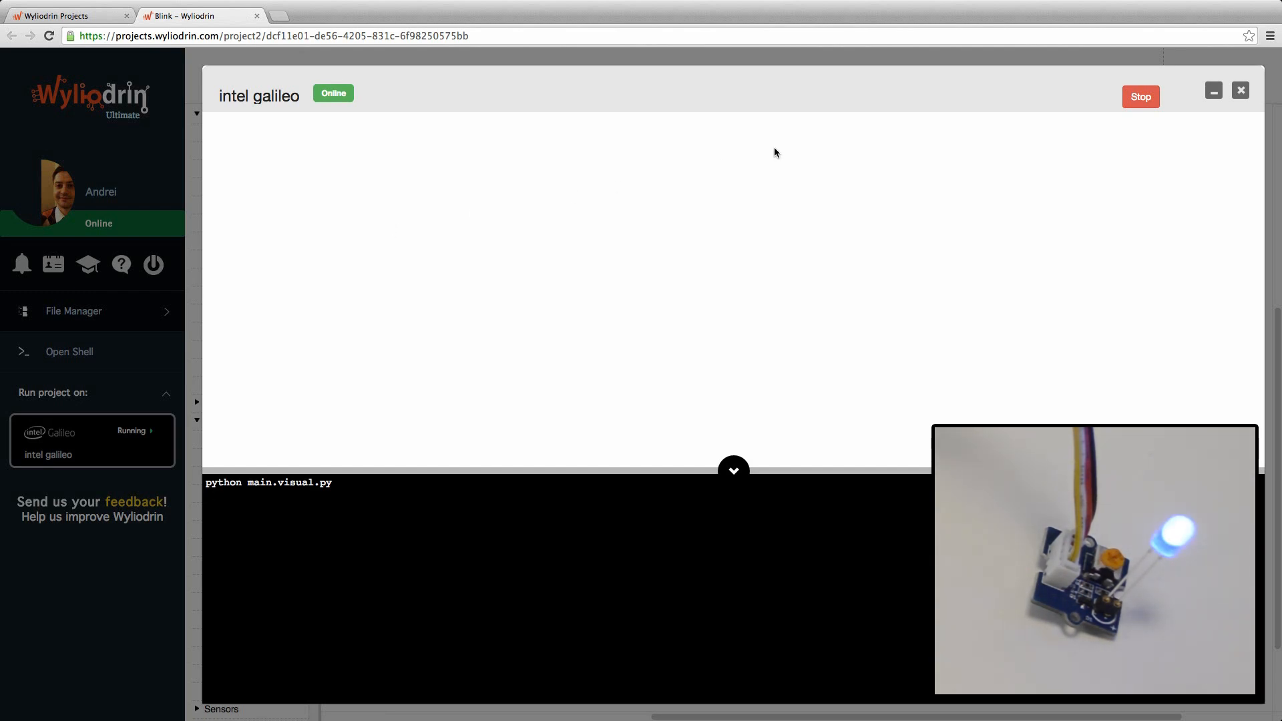